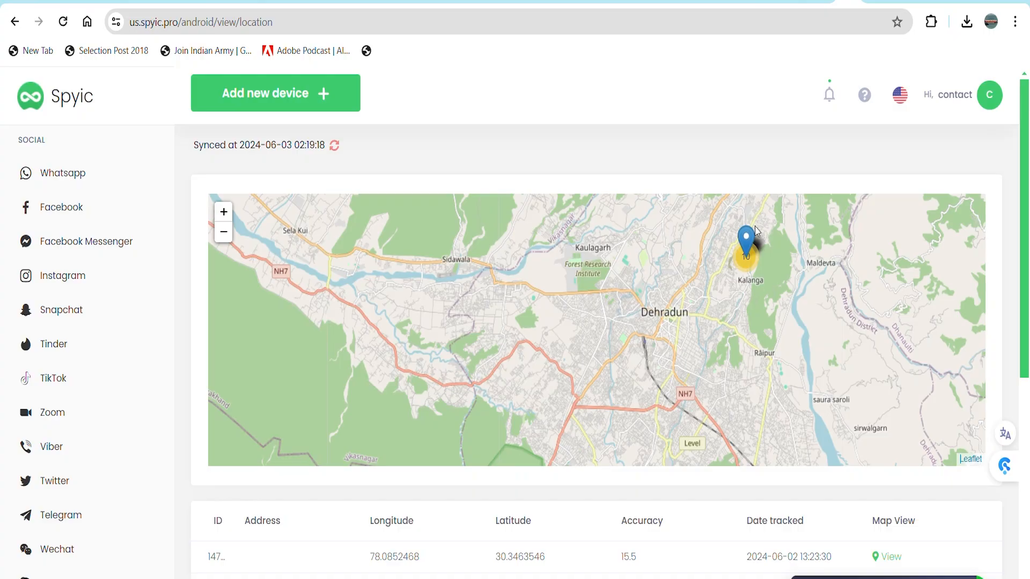
pyautogui.moveTo(788, 114)
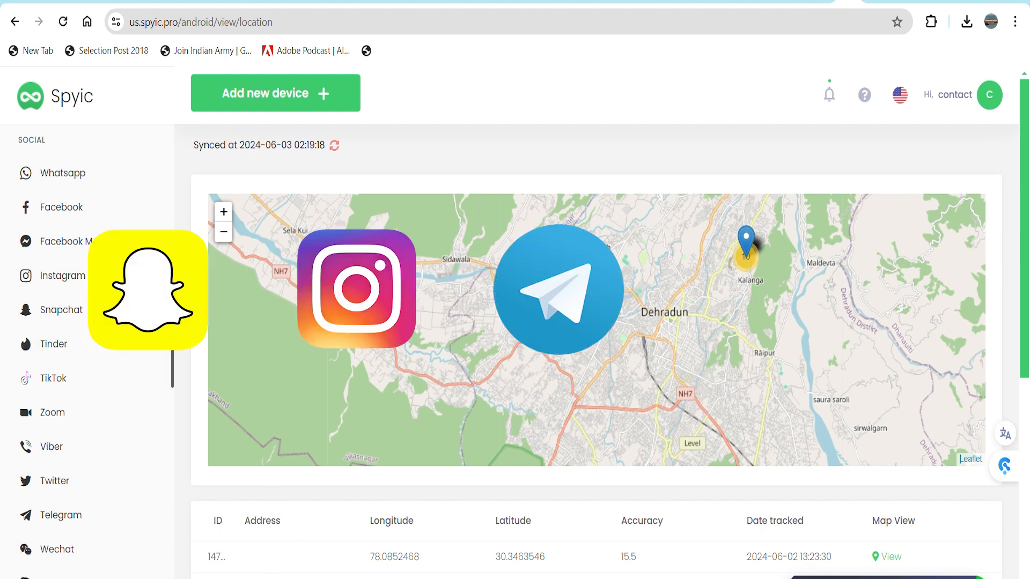
# - Scroll the Location page sidebar up toward the General section
pyautogui.scroll(3)
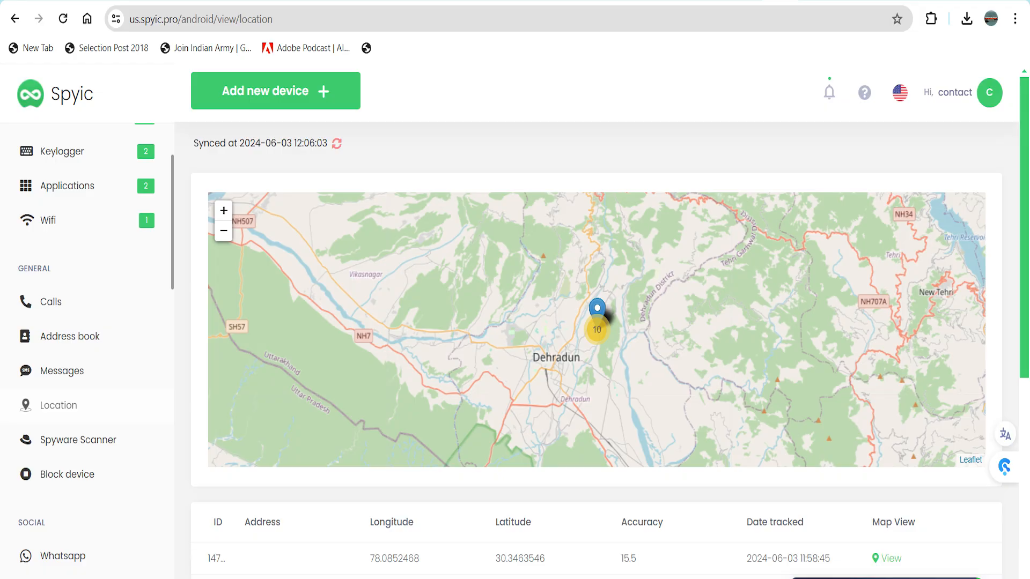
# - Zoom the location map onto the hills around Chiriyali and open a record in Google Maps
pyautogui.scroll(-3)
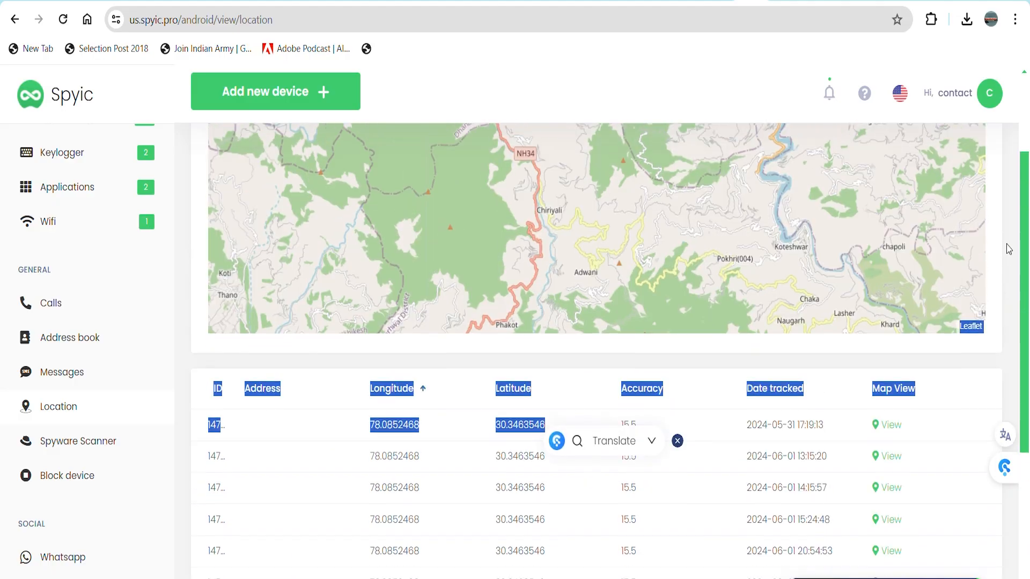
pyautogui.scroll(3)
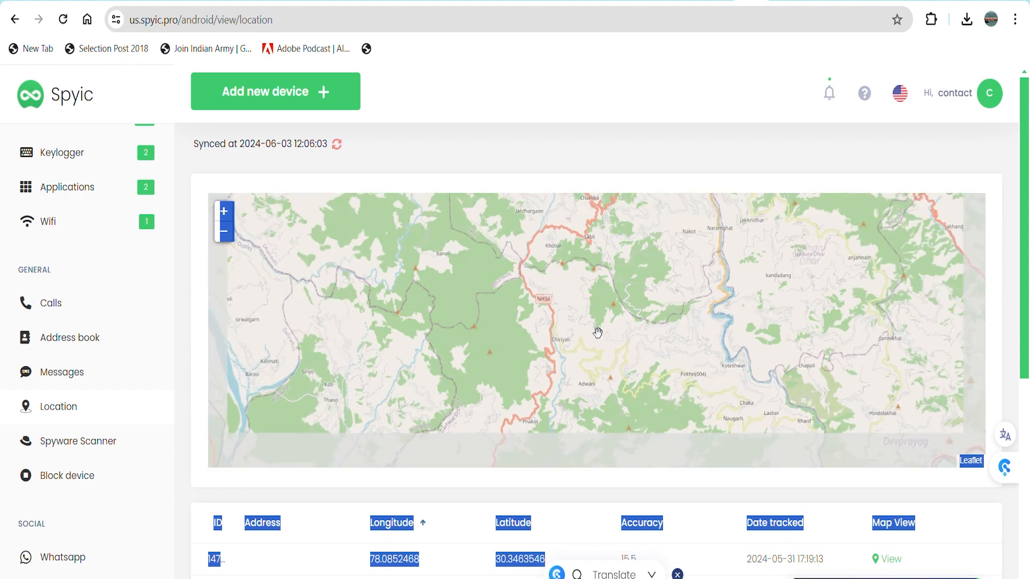
pyautogui.click(223, 210)
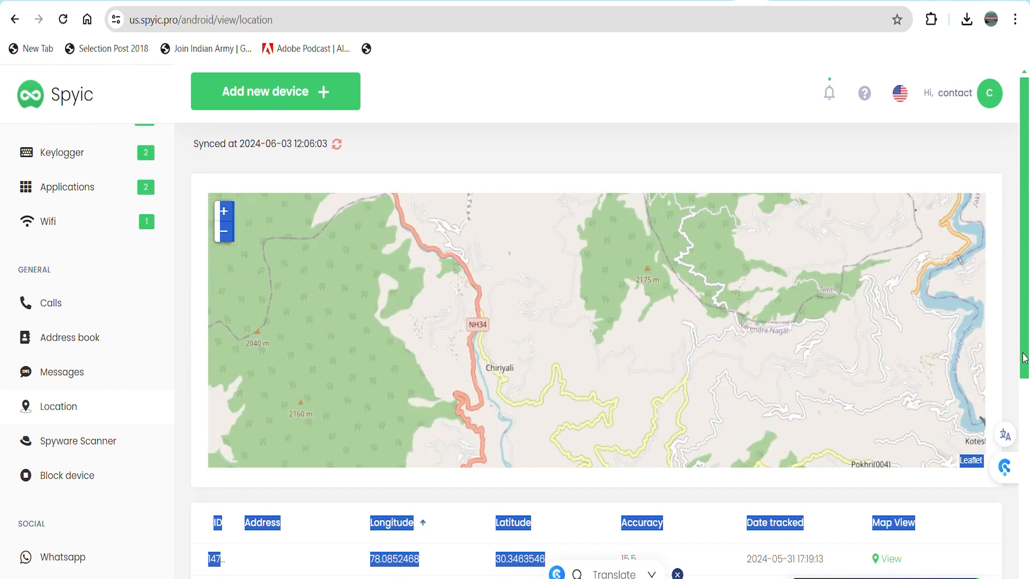
pyautogui.scroll(-3)
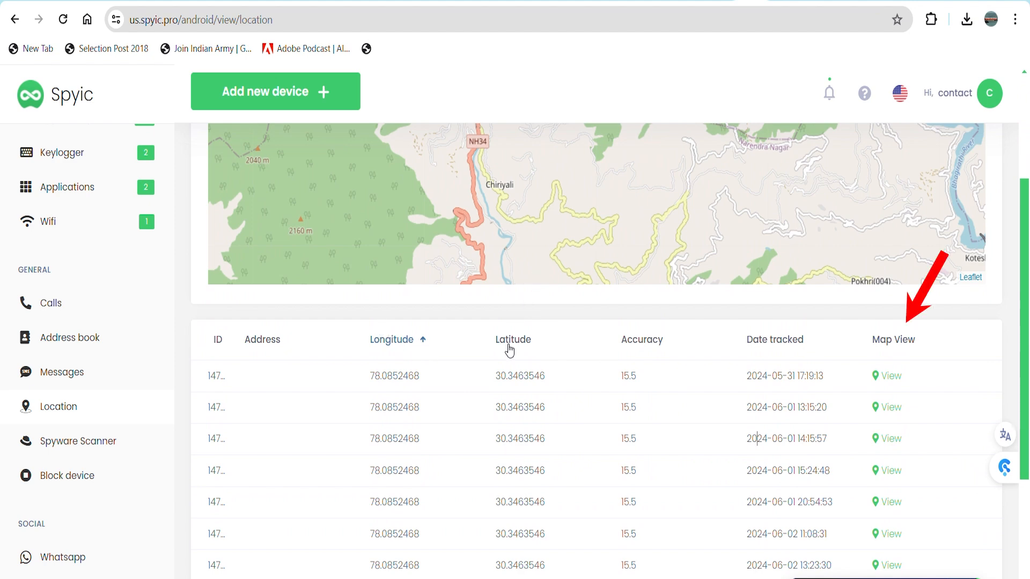
pyautogui.moveTo(792, 390)
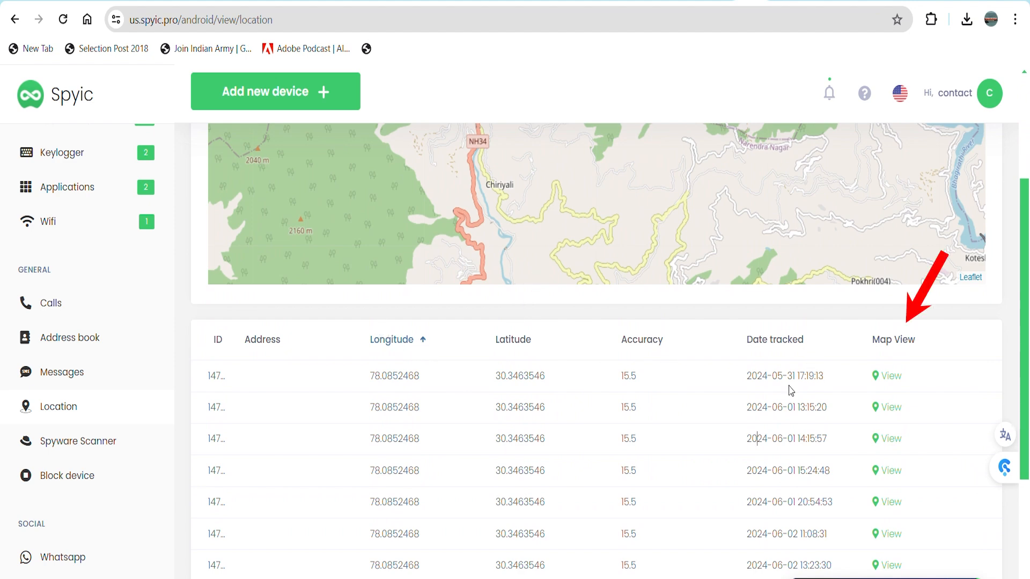
pyautogui.click(885, 375)
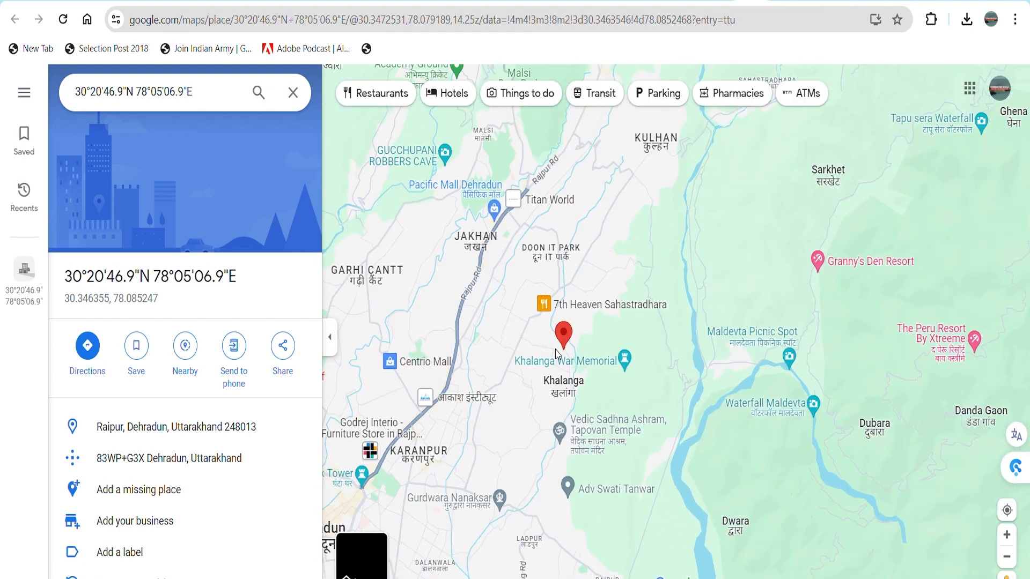
# - Inspect the Google Maps place for 30°20'46.9"N 78°05'06.9"E near Khalanga, Dehradun
pyautogui.scroll(-3)
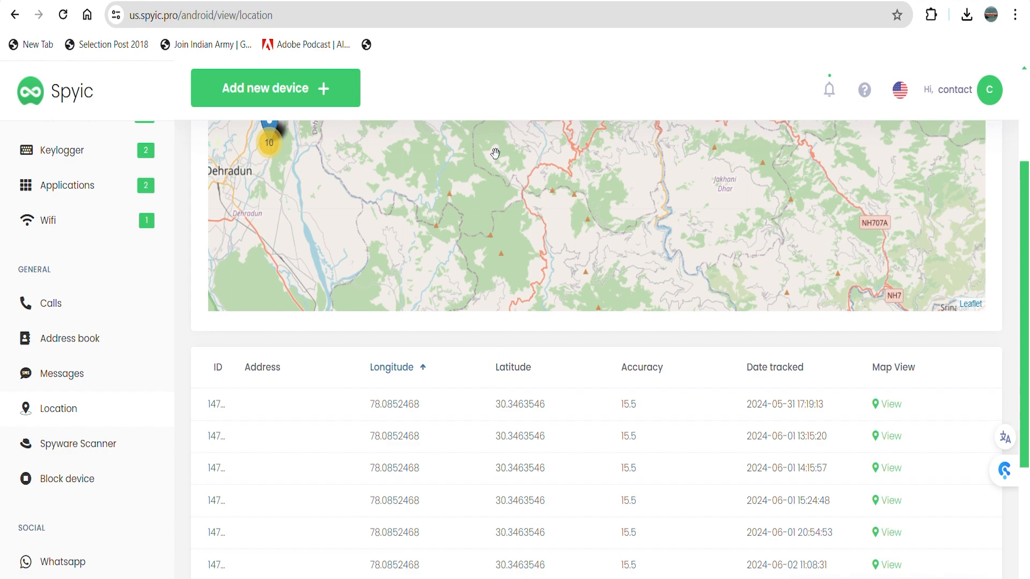
# - Scroll past the location table and open Media > Photos with the Snapchat screenshots
pyautogui.scroll(-3)
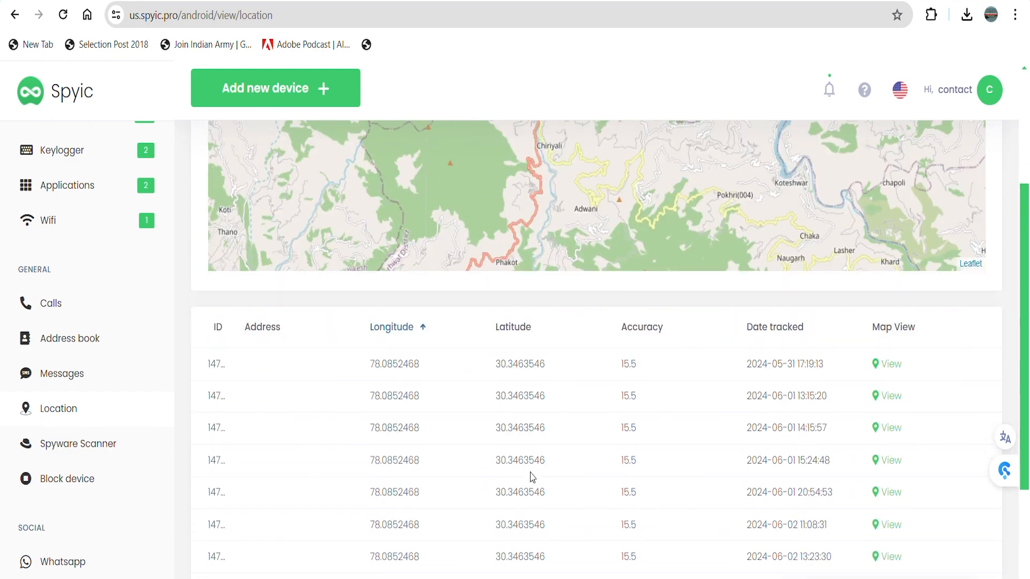
pyautogui.scroll(-3)
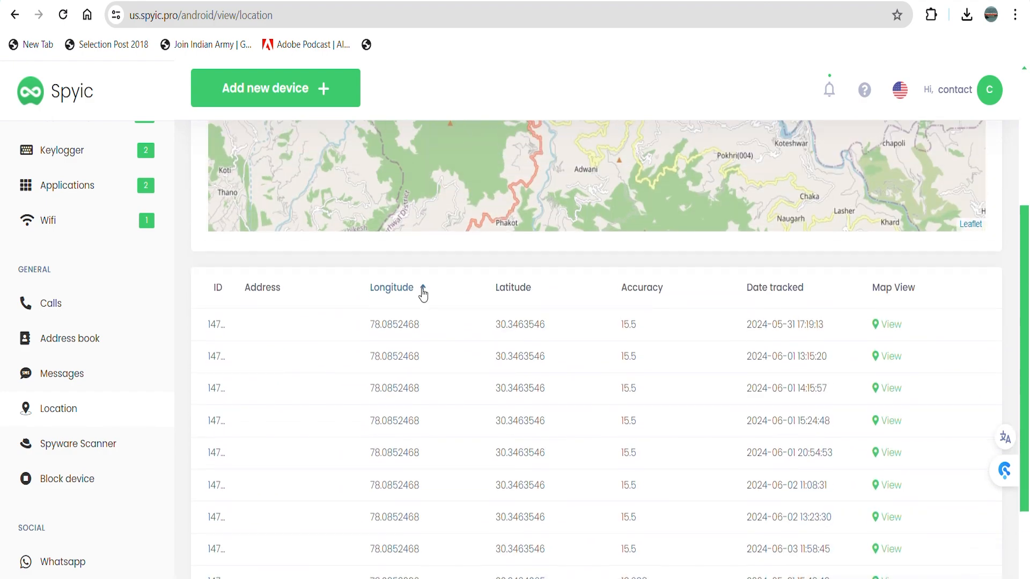
pyautogui.click(56, 300)
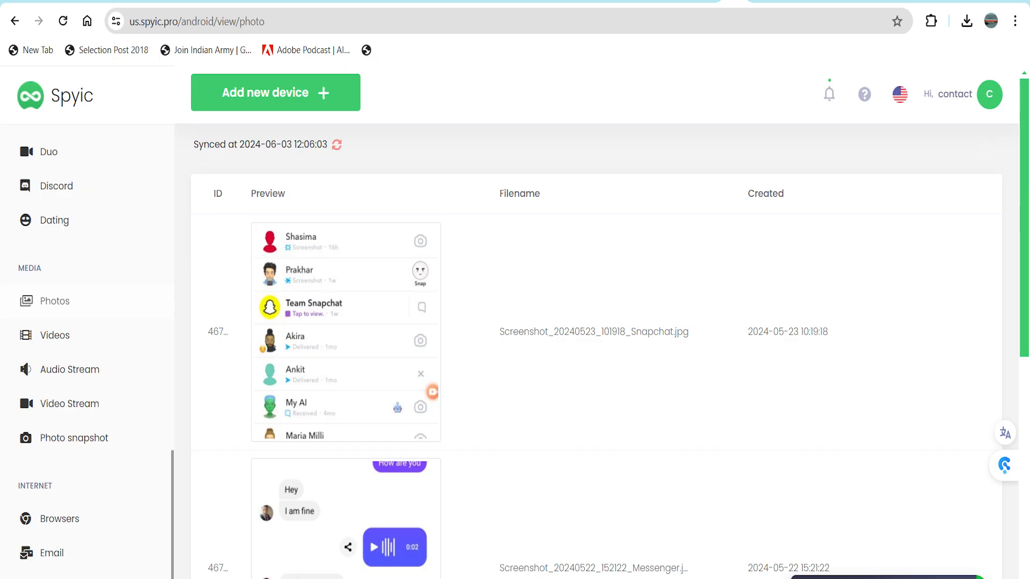
# - Open Media > Videos to list the phone's screen recordings from 2024-05-22
pyautogui.click(54, 336)
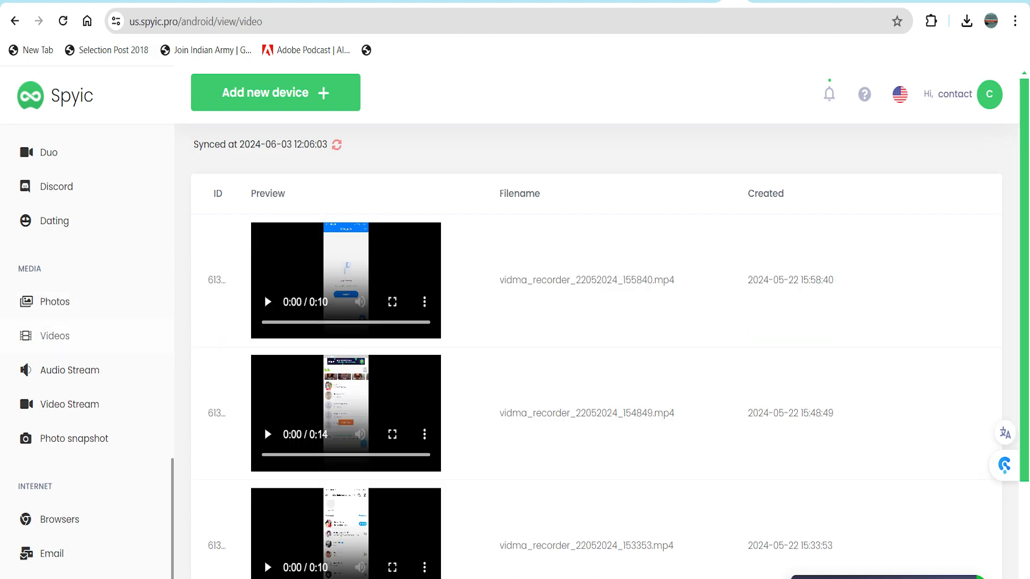
pyautogui.click(336, 146)
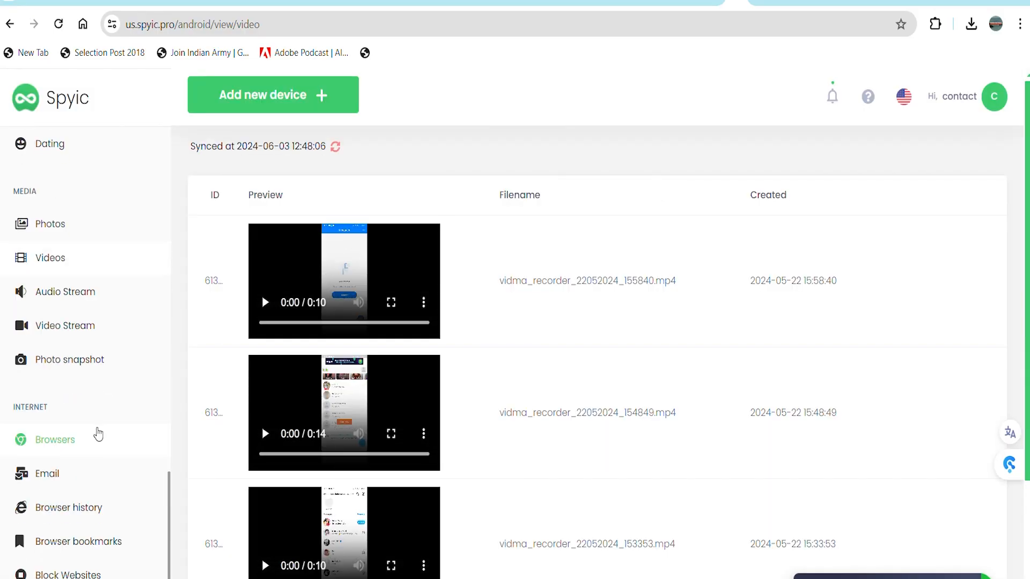
# - Start the live audio stream, then return to the Dehradun location map
pyautogui.click(65, 291)
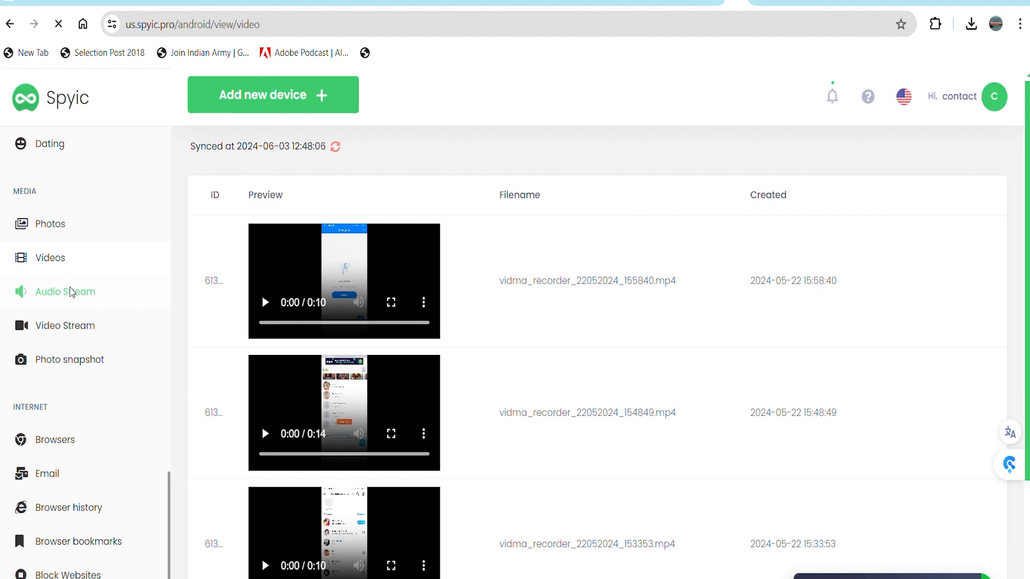
pyautogui.click(65, 292)
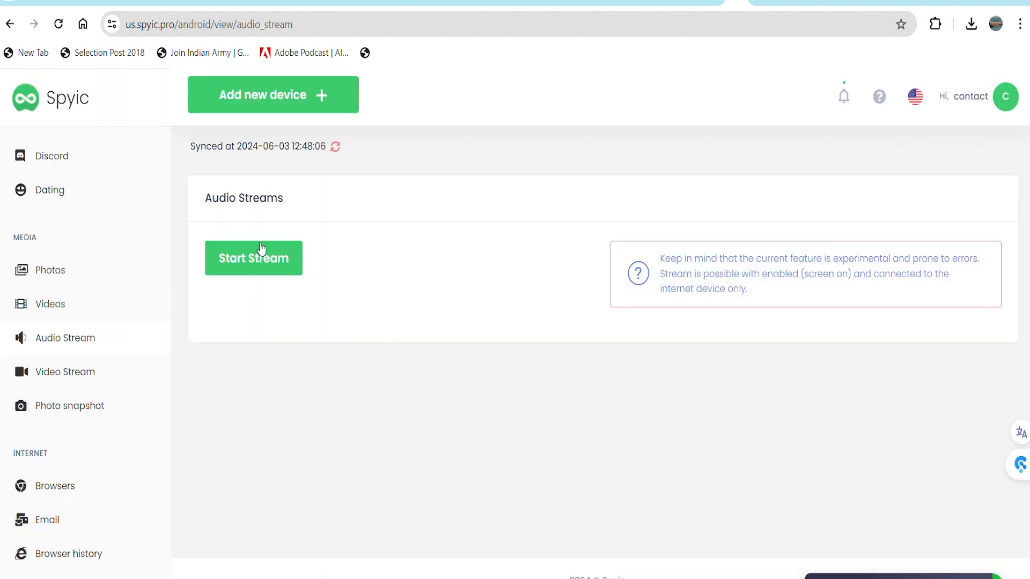
pyautogui.click(252, 257)
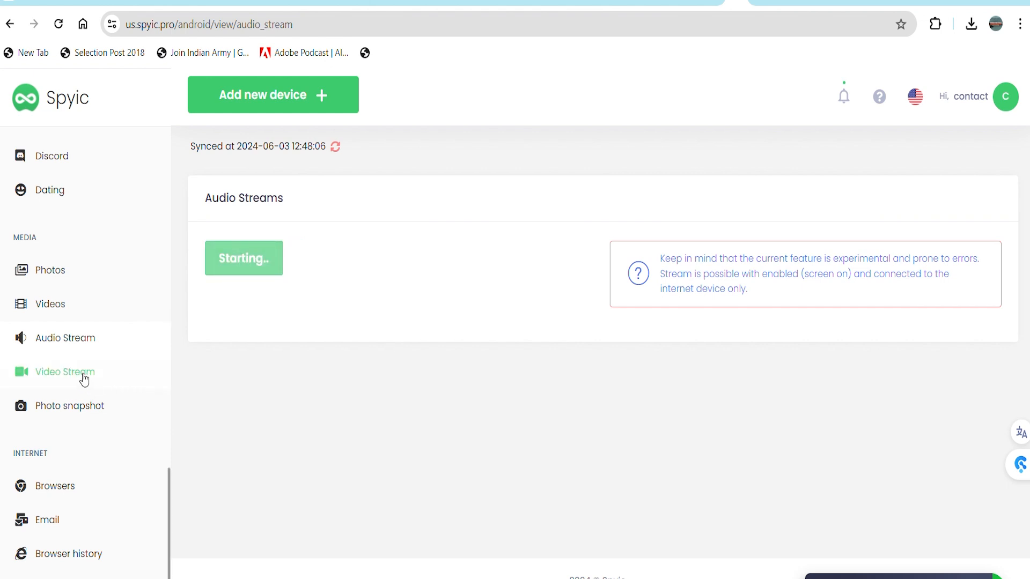
pyautogui.click(58, 524)
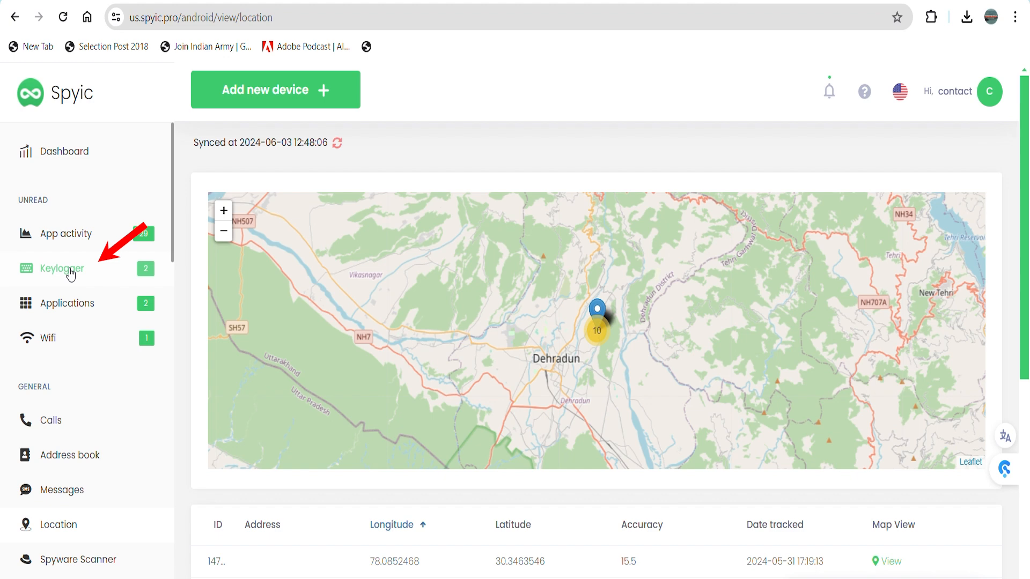
# - Browse the keylogger's WhatsApp, Snapchat and Instagram messages and search for 'com'
pyautogui.click(61, 268)
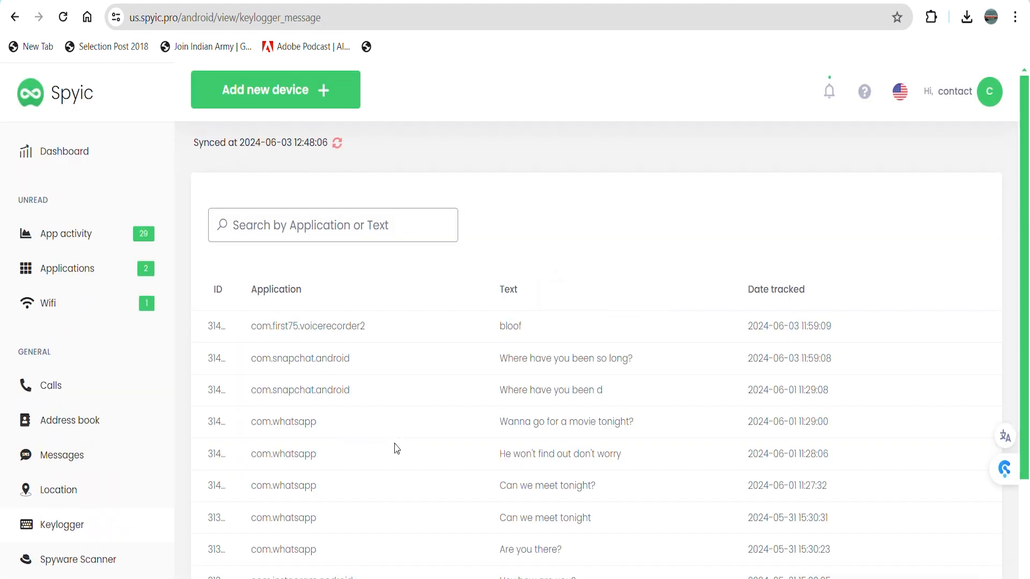
pyautogui.scroll(-3)
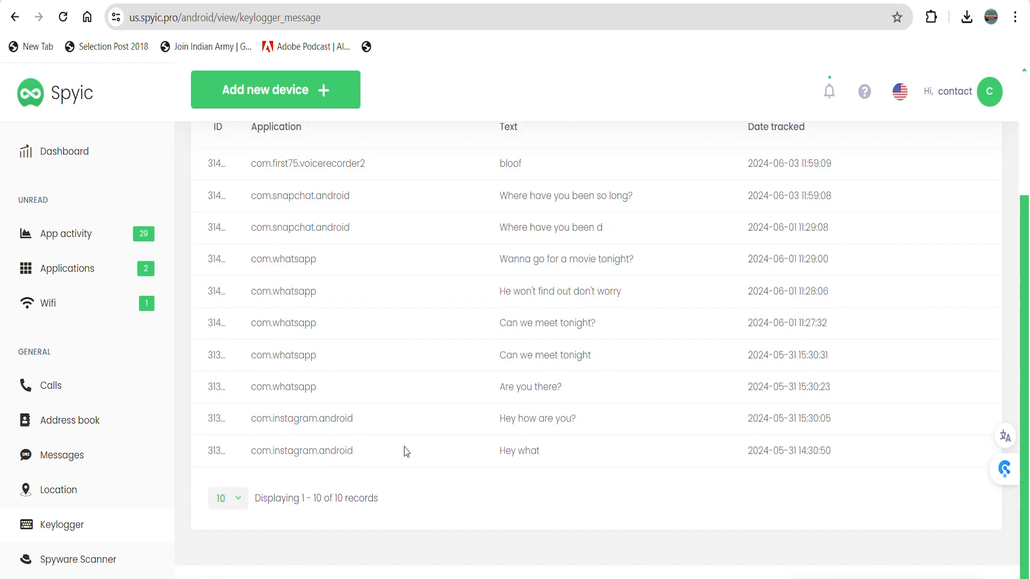
pyautogui.scroll(3)
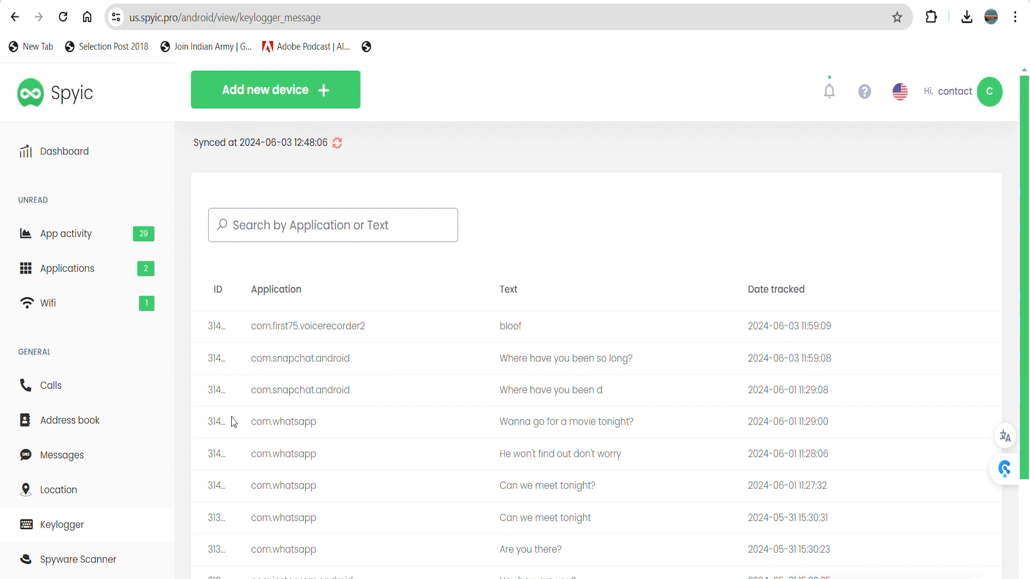
pyautogui.scroll(-3)
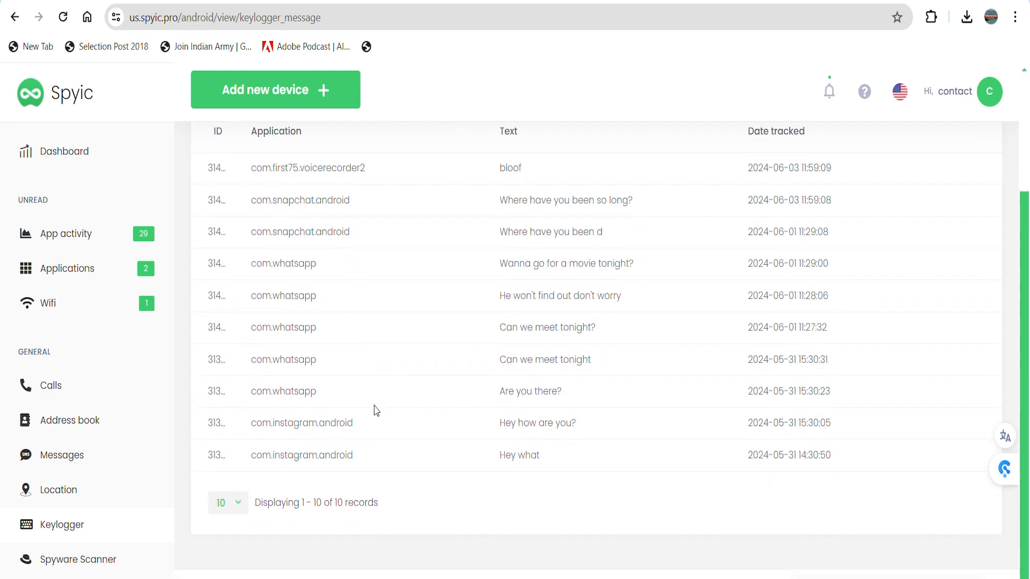
pyautogui.scroll(3)
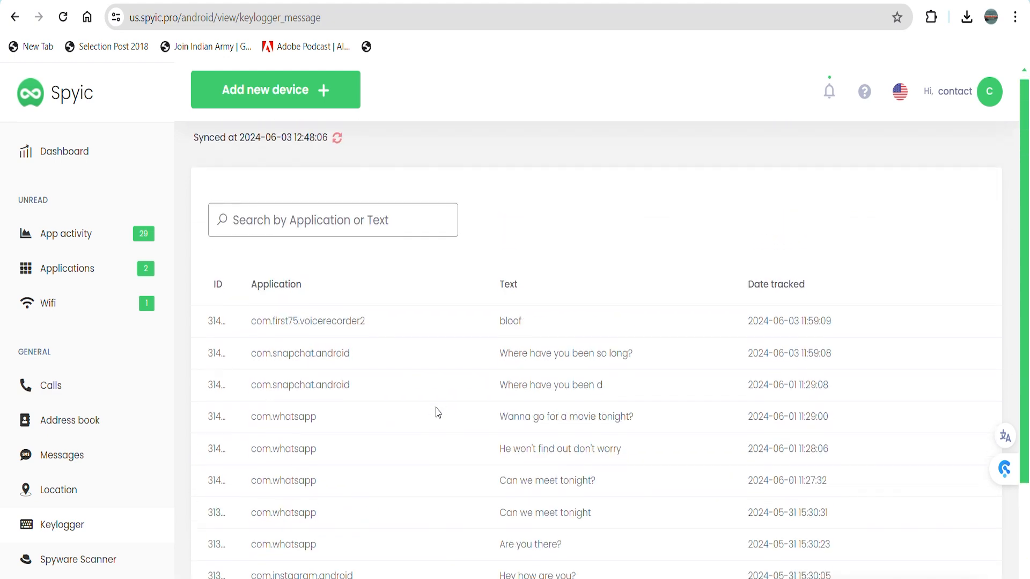
pyautogui.write('com')
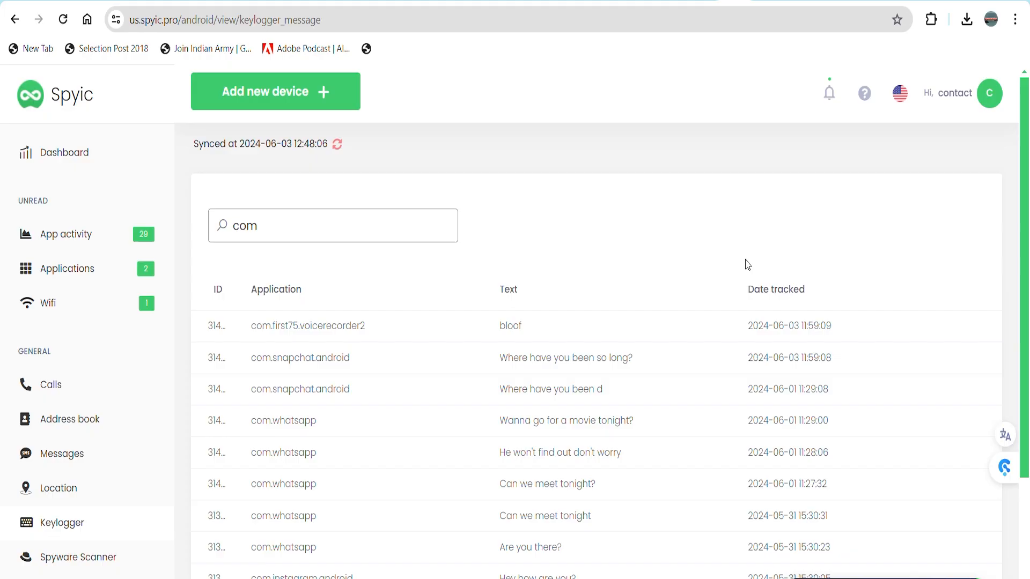
pyautogui.moveTo(486, 373)
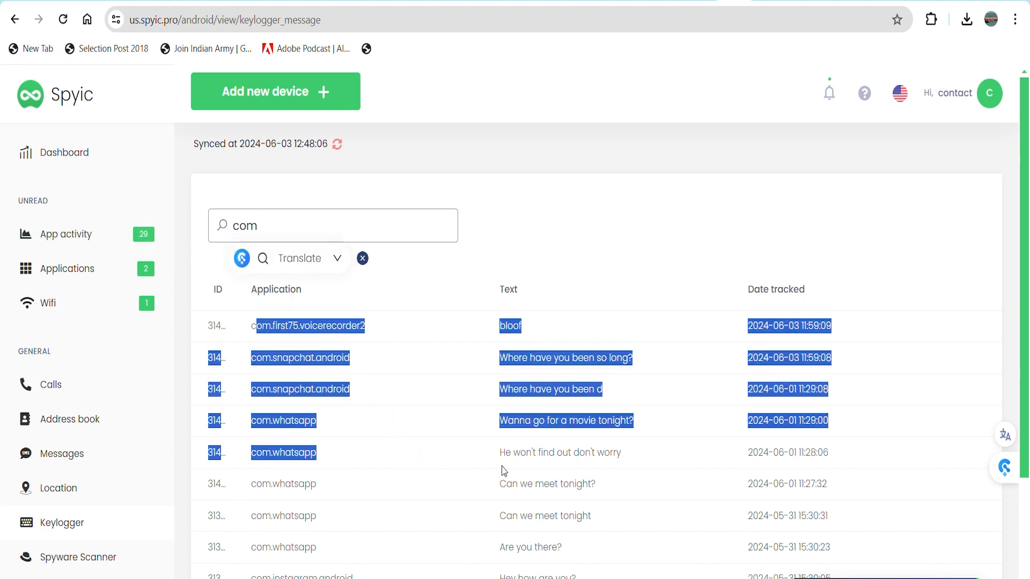
pyautogui.scroll(-3)
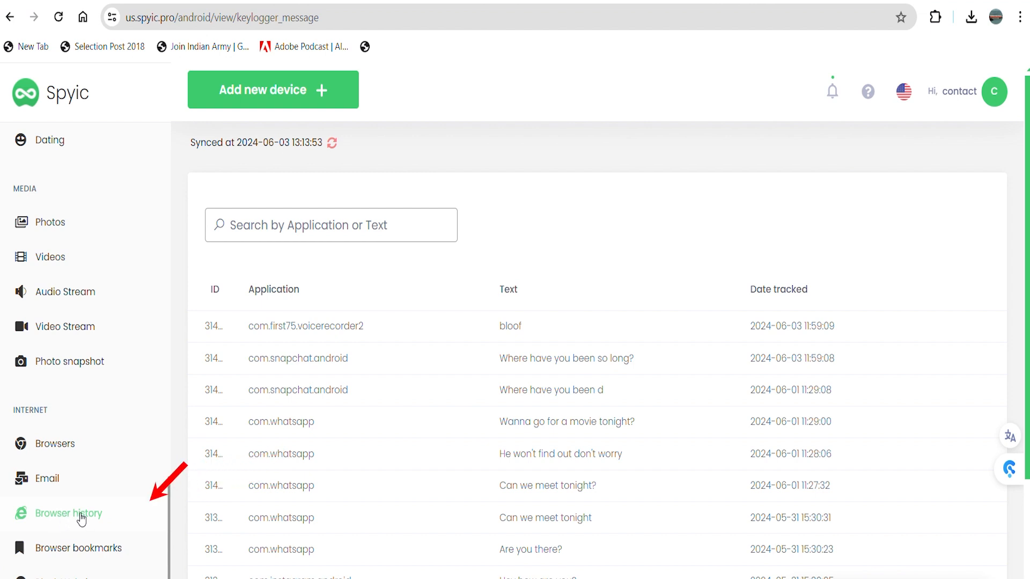
# - Scroll the browser history of NDTV.in and GSMArena.com visits, then reach the Wifi section
pyautogui.click(69, 512)
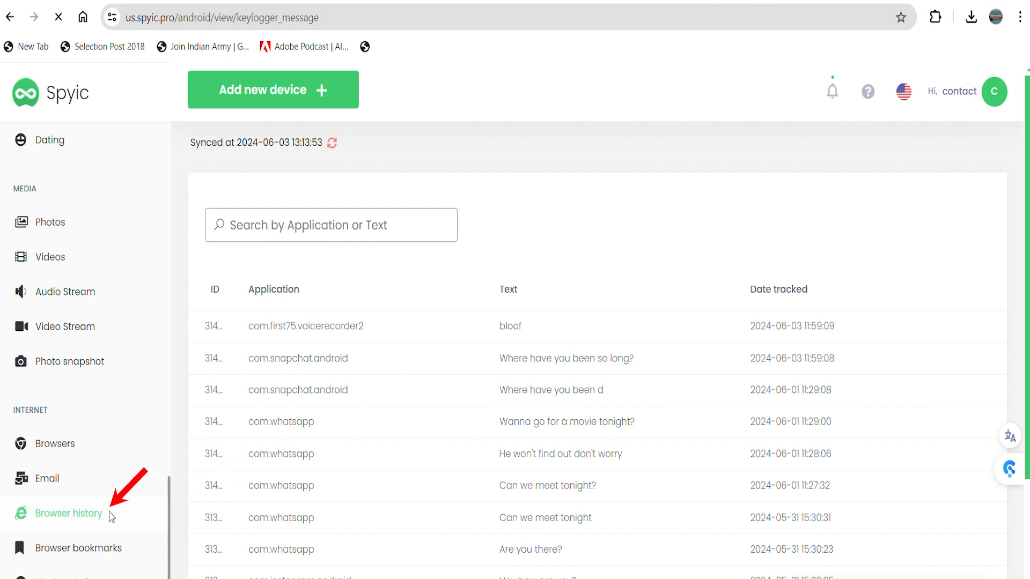
pyautogui.click(68, 513)
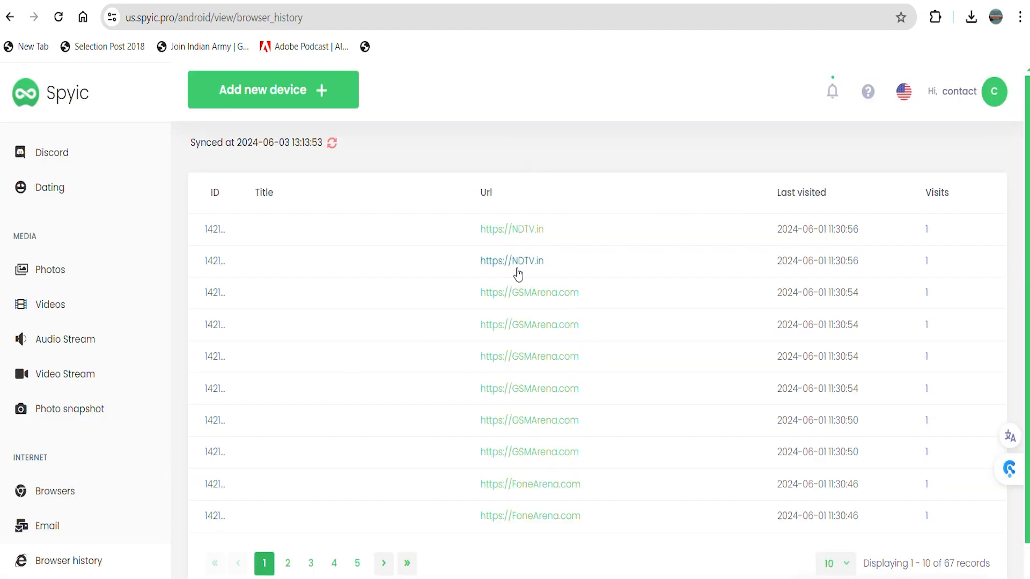
pyautogui.scroll(-3)
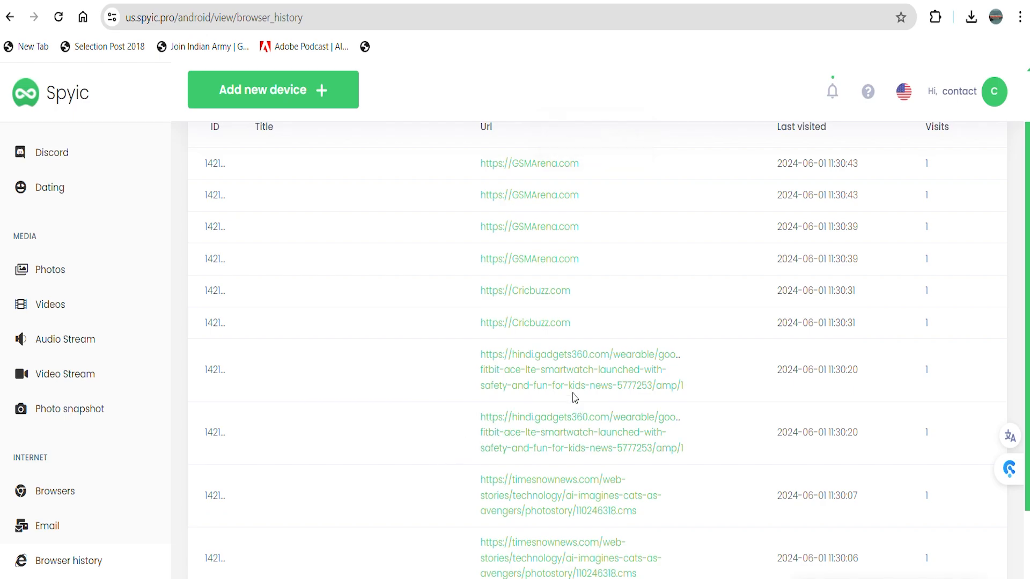
pyautogui.click(49, 350)
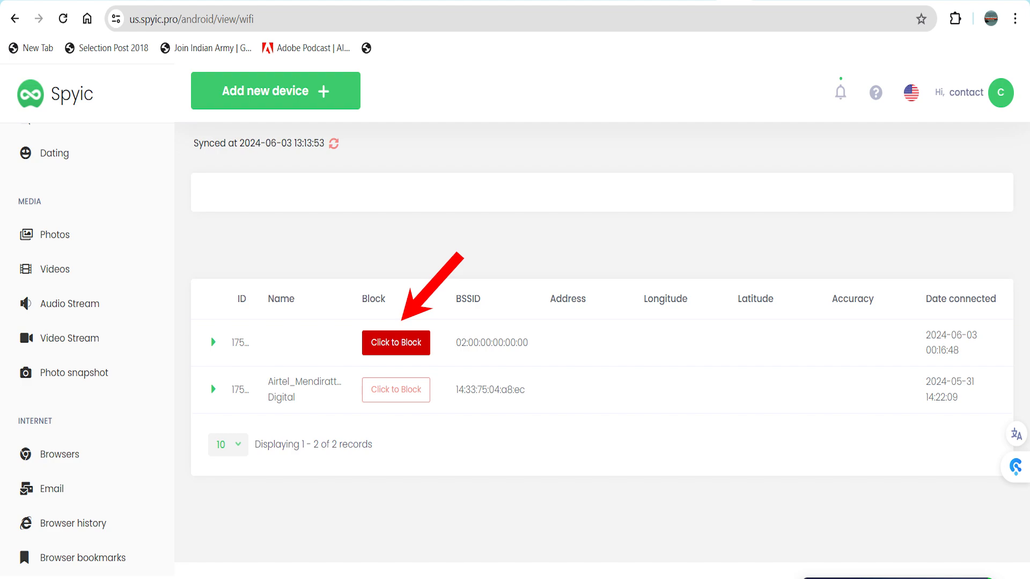
# - Block the first of the two WiFi networks the phone connected to
pyautogui.click(66, 375)
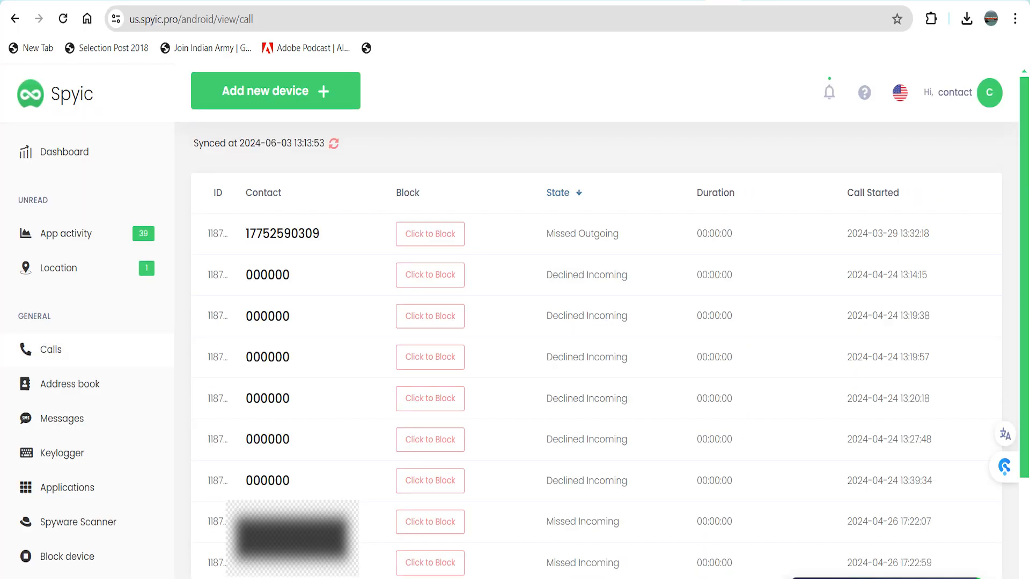
# - Return from the call log to the Dehradun location map and coordinates table
pyautogui.click(59, 267)
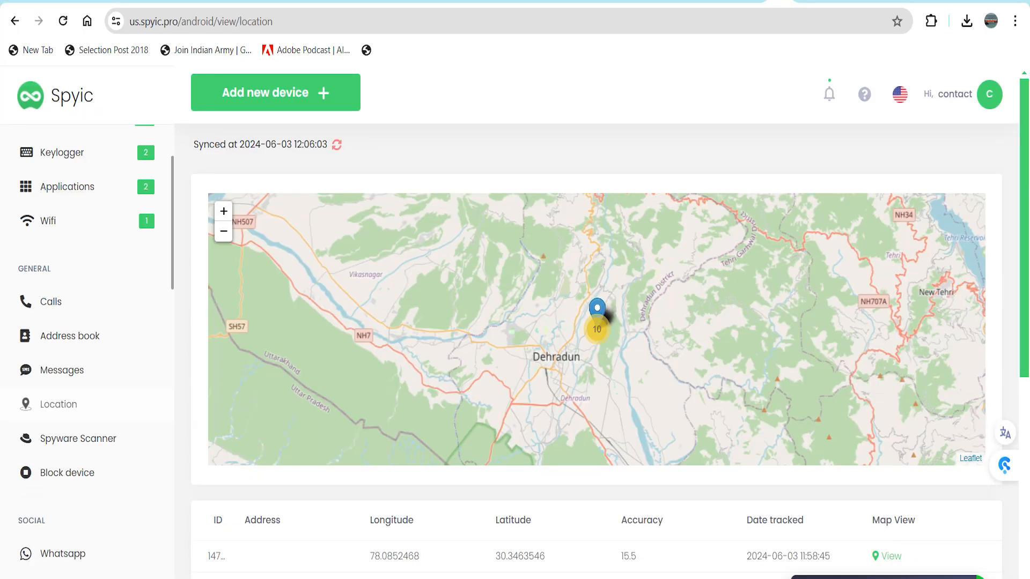